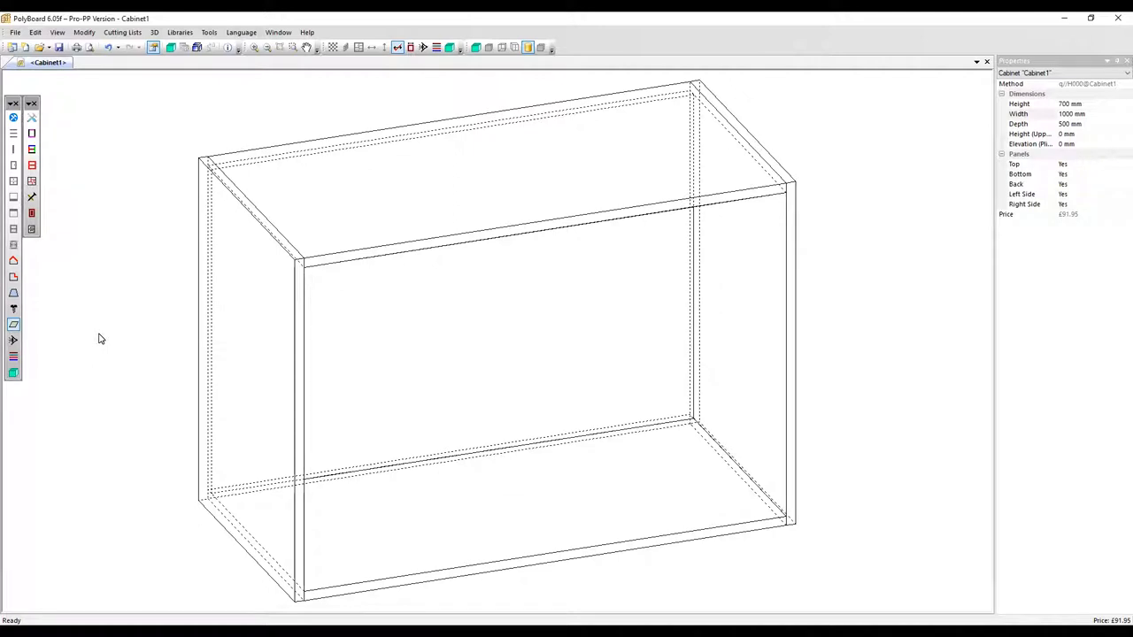
Step: Select the cabinet's 962 × 662 × 481 mm interior zone and check the Modify menu
click(444, 344)
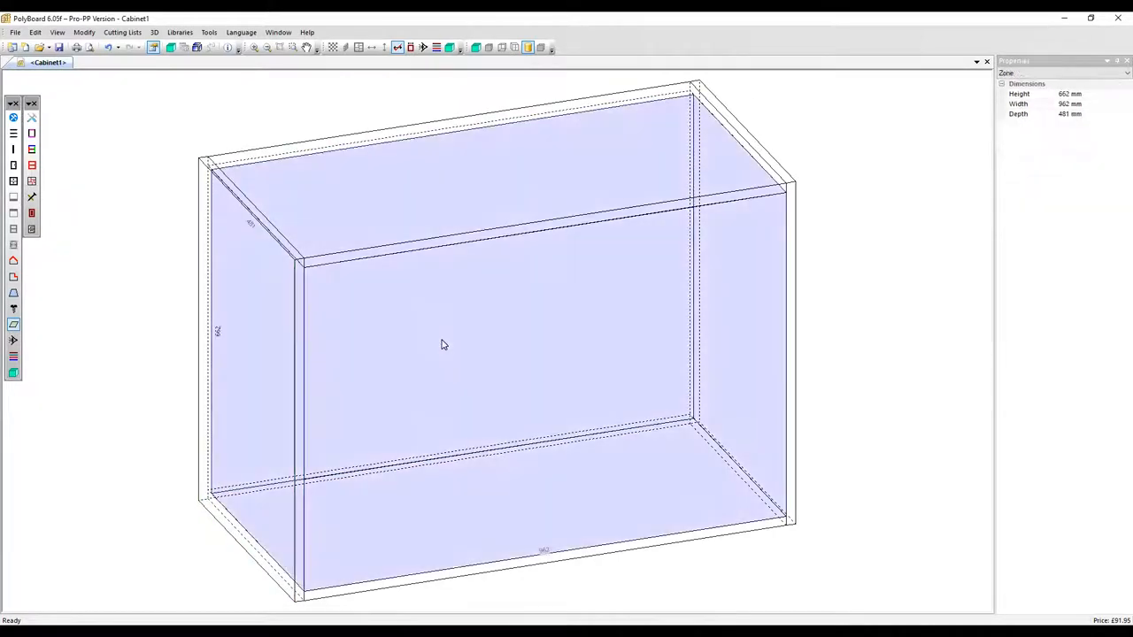
click(93, 33)
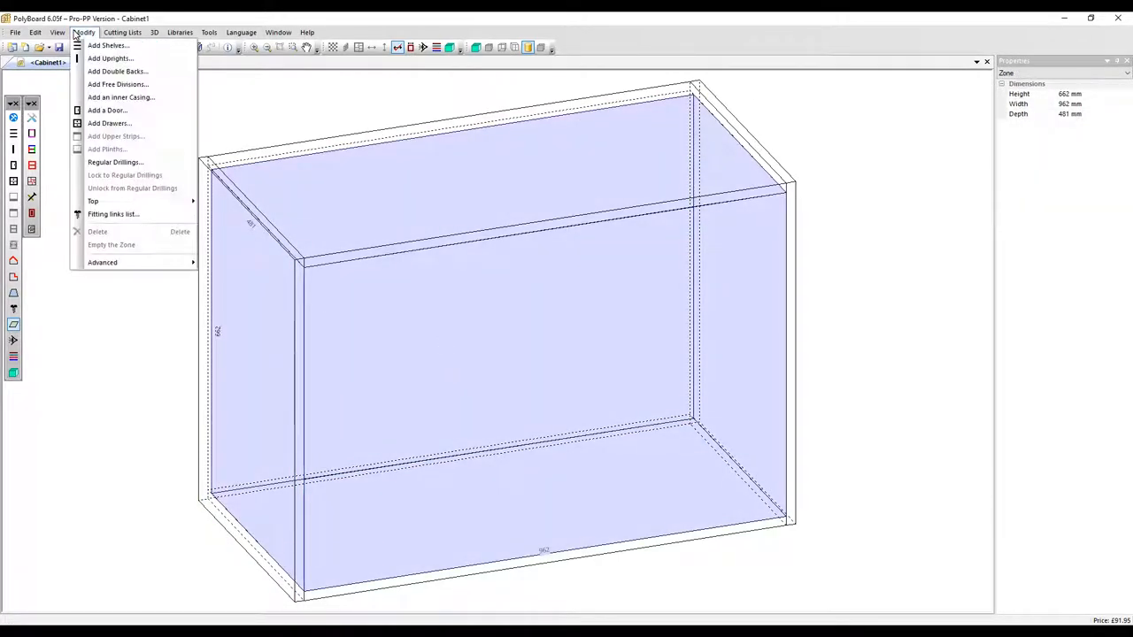
mouse_move(118, 71)
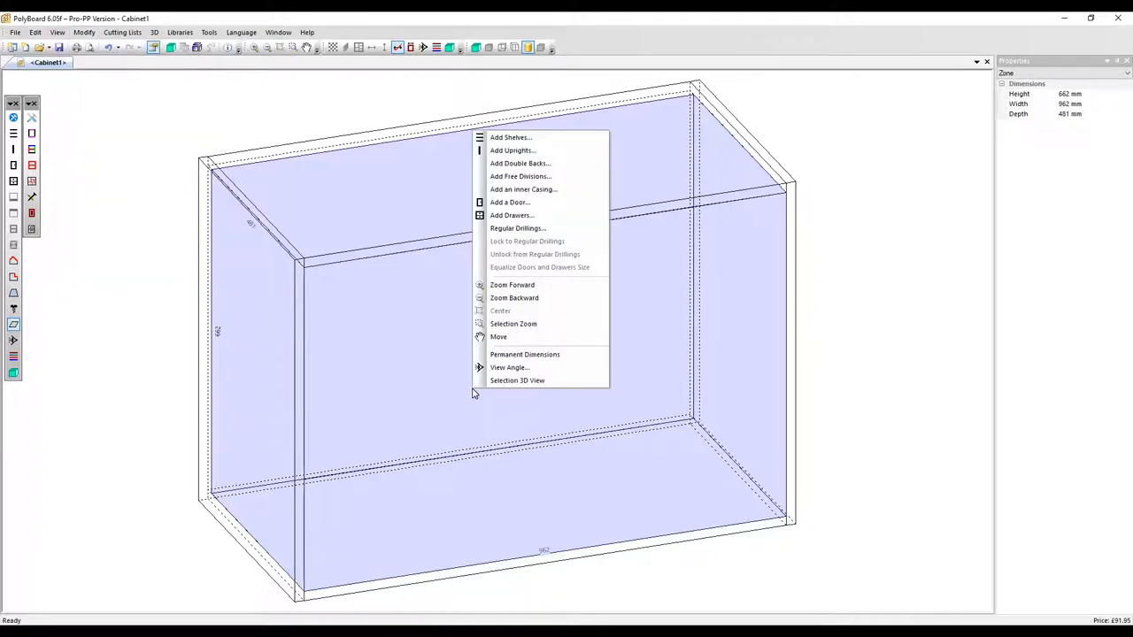
mouse_move(520, 163)
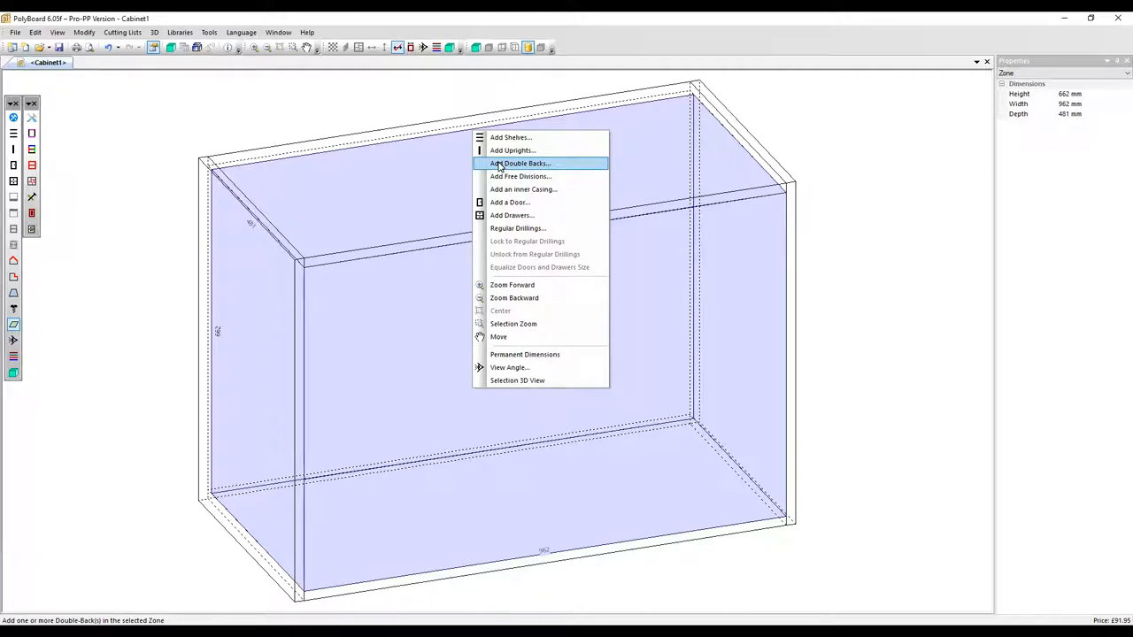
Step: Add one double back at a proportional 50%/50% position, 231 mm from front and back
click(520, 163)
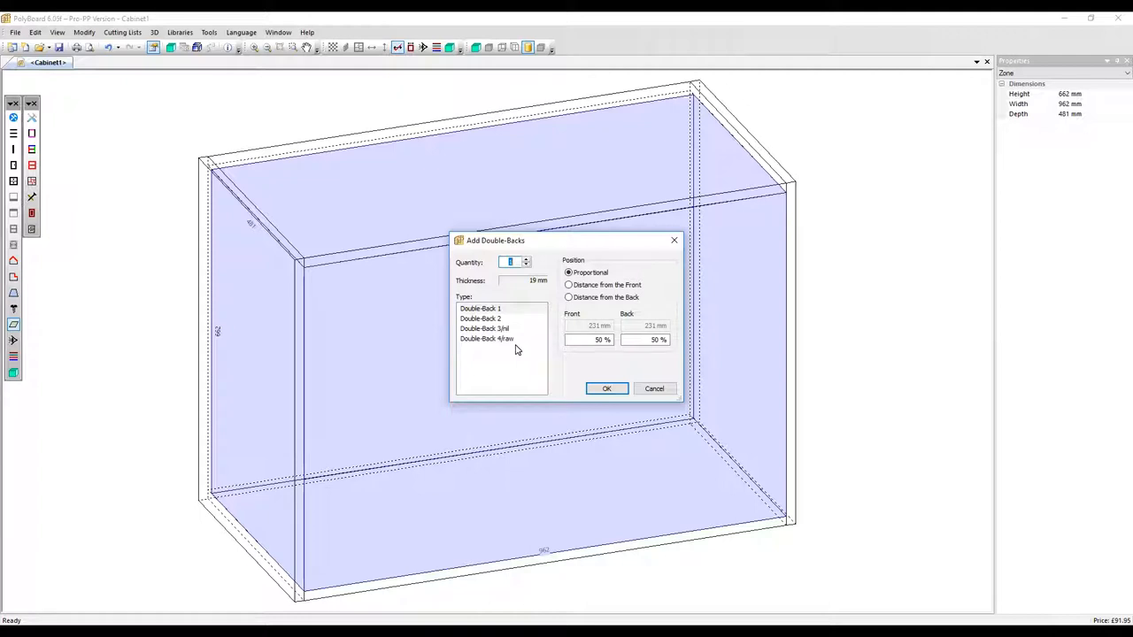
mouse_move(526, 332)
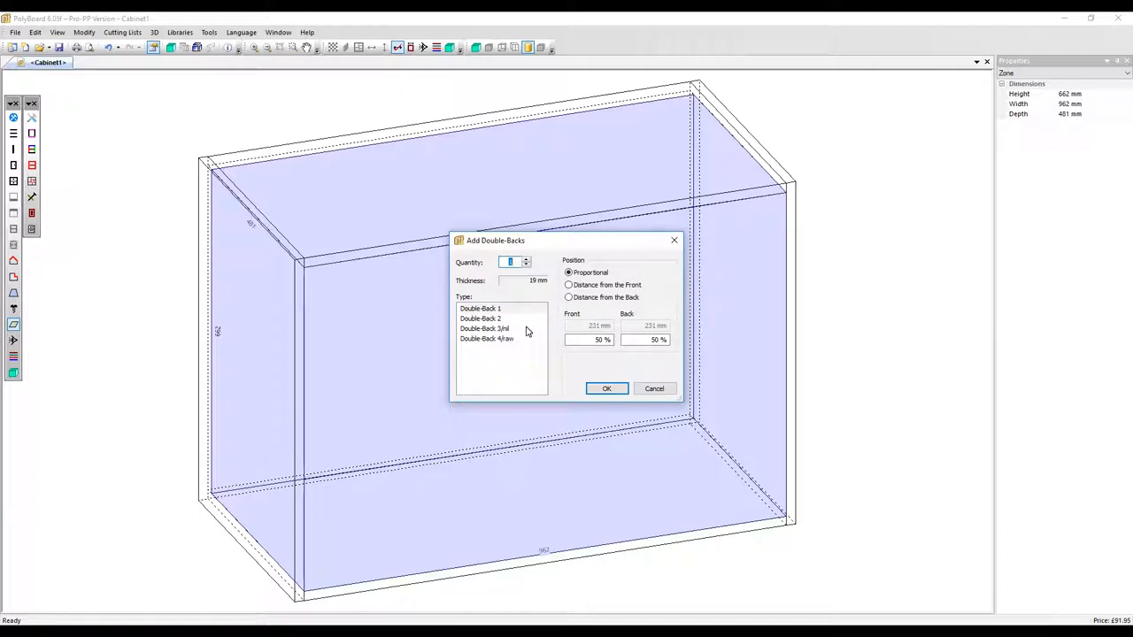
mouse_move(522, 314)
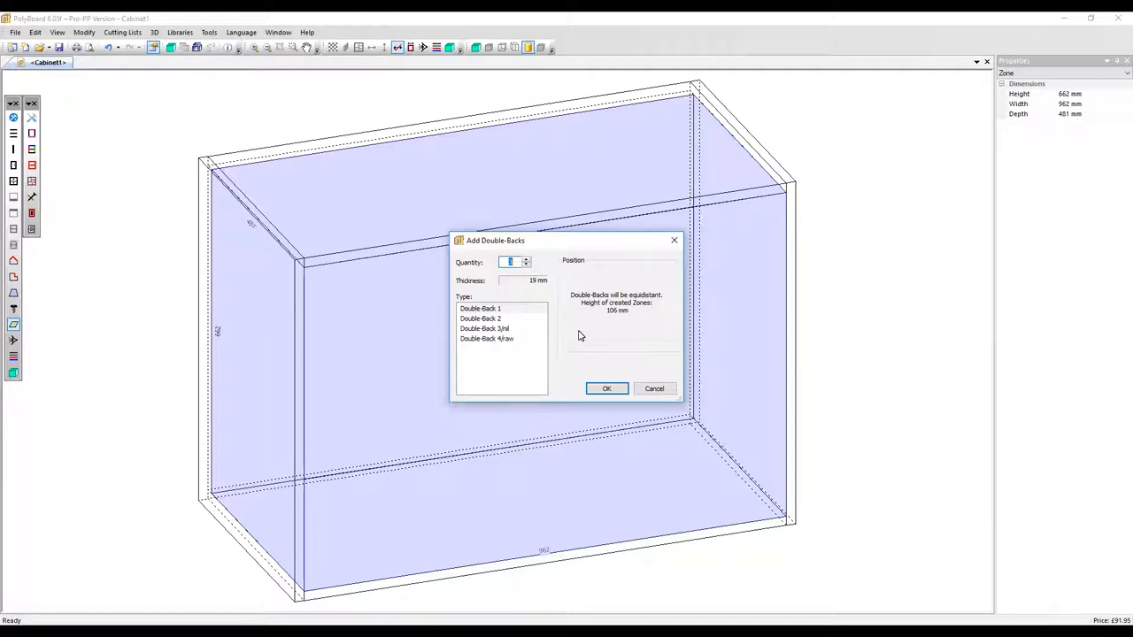
click(525, 265)
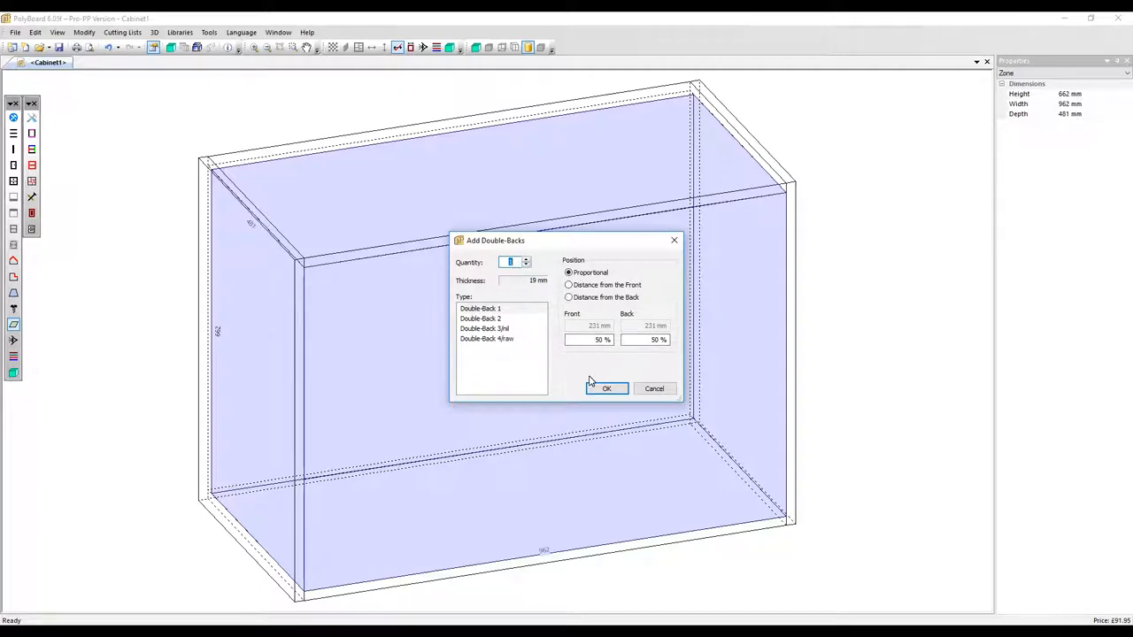
click(607, 388)
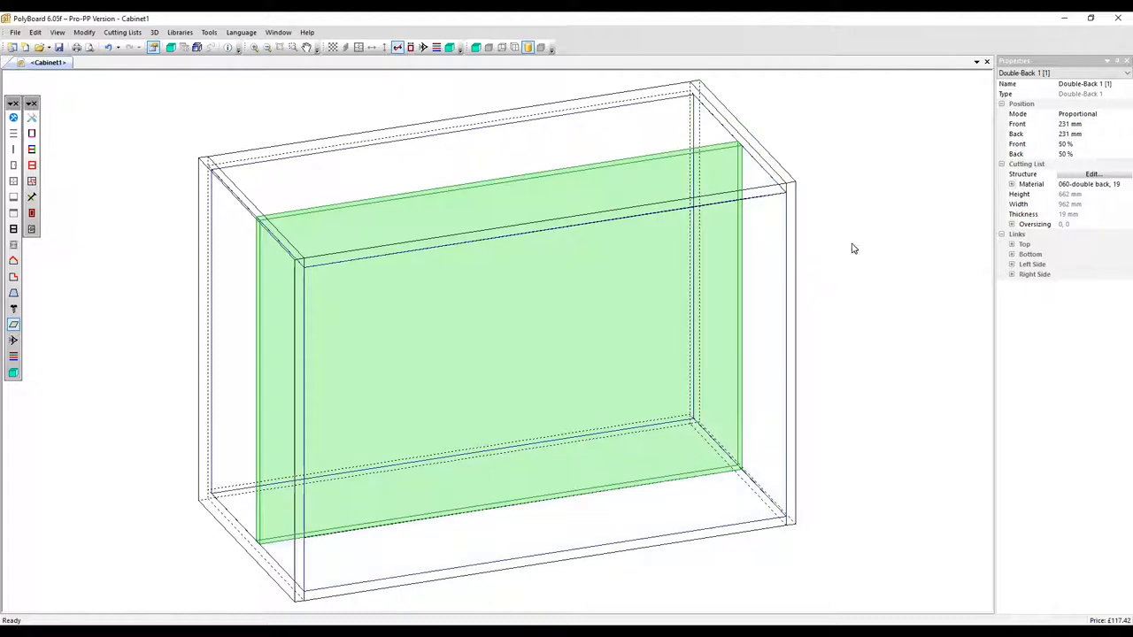
Step: Set the cabinet's Back panel option to No in Cabinet properties
click(857, 254)
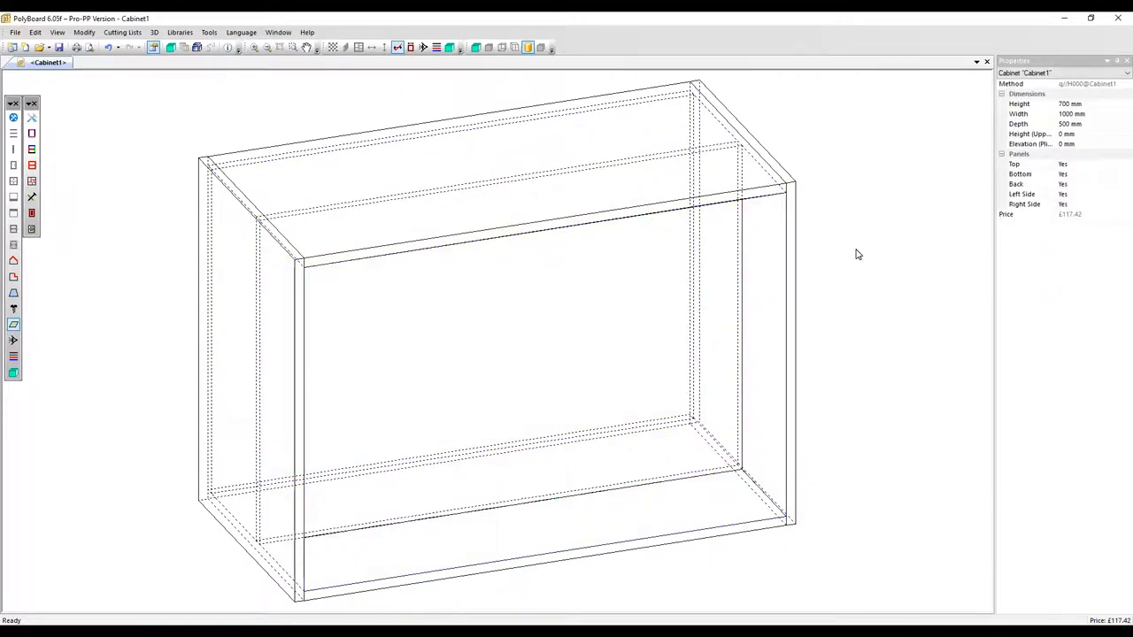
mouse_move(1080, 177)
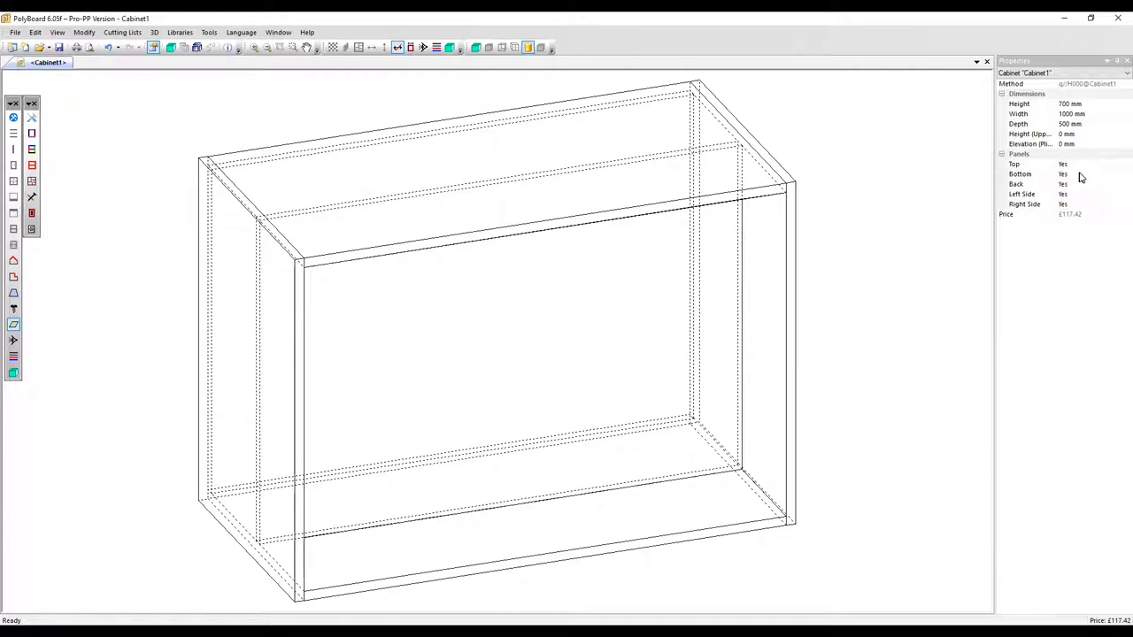
click(1089, 185)
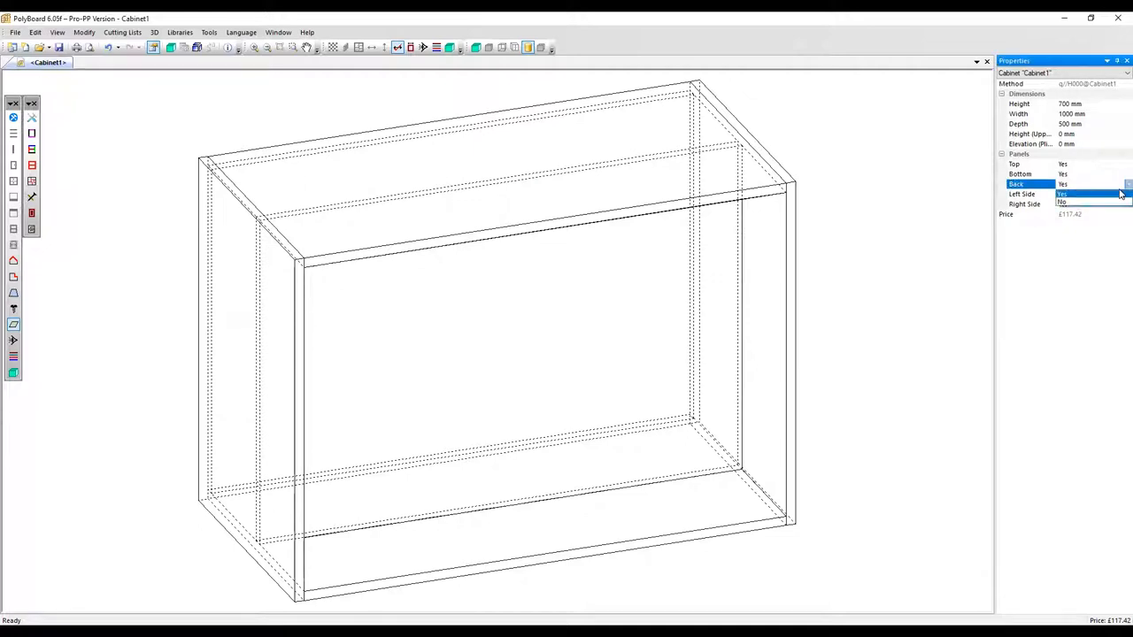
click(1069, 203)
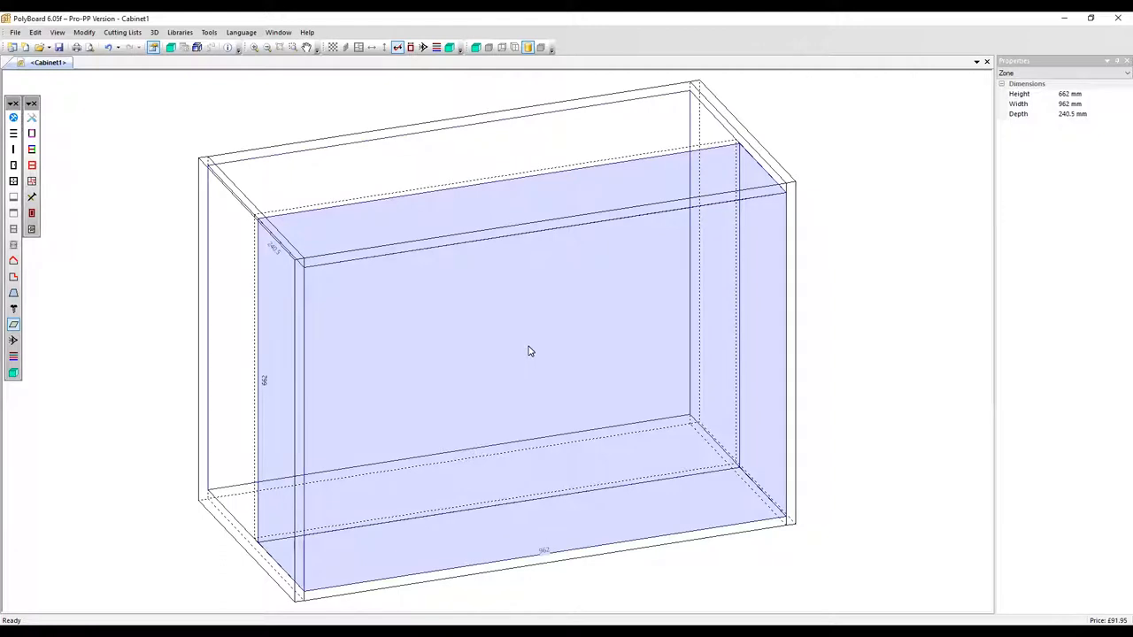
Step: Add a door to the front zone and a double door at the back of the rear zone
right_click(529, 351)
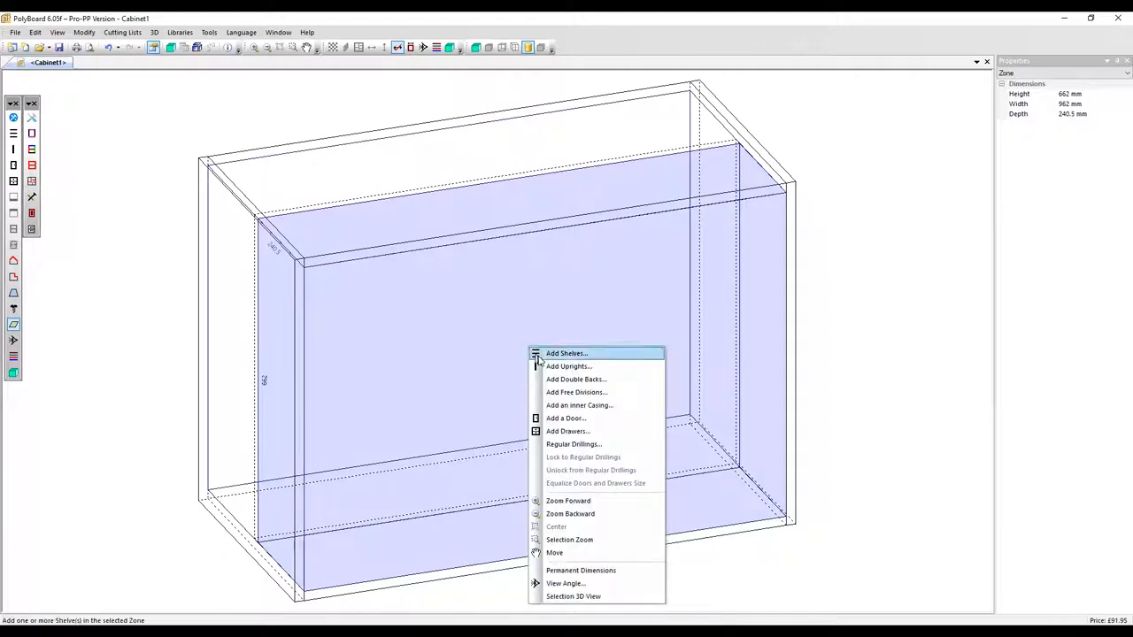
click(572, 417)
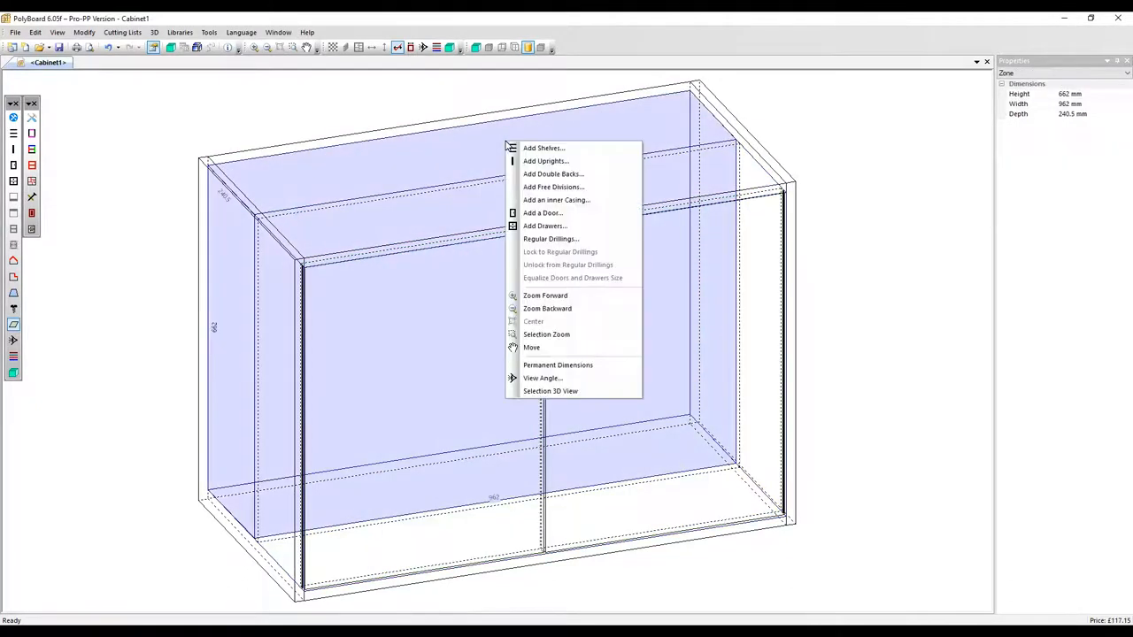
click(544, 212)
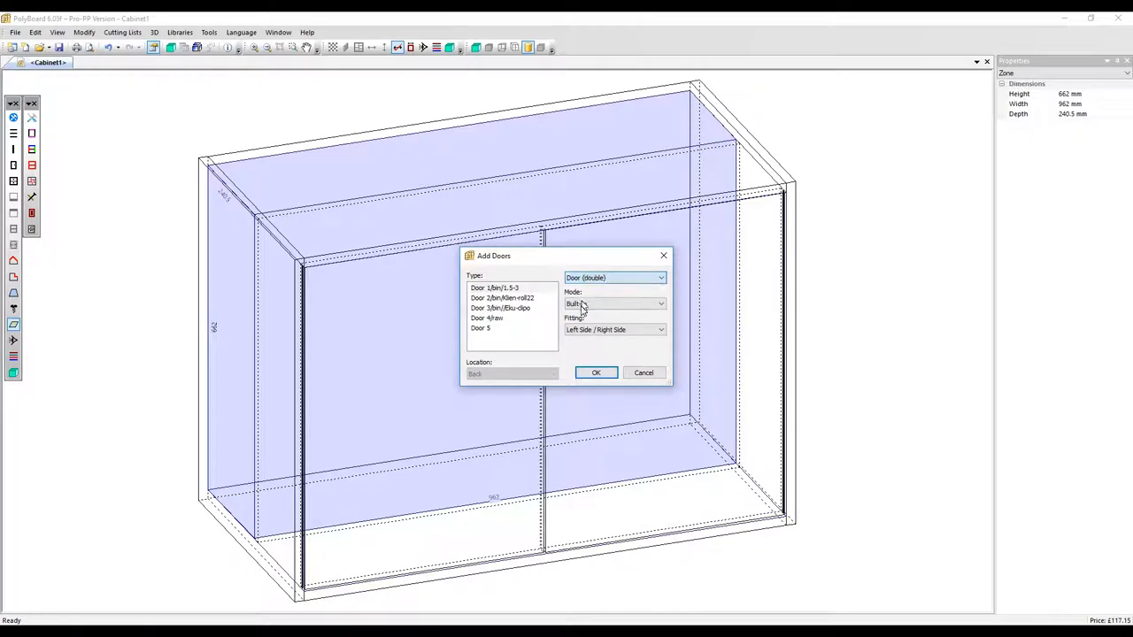
click(596, 373)
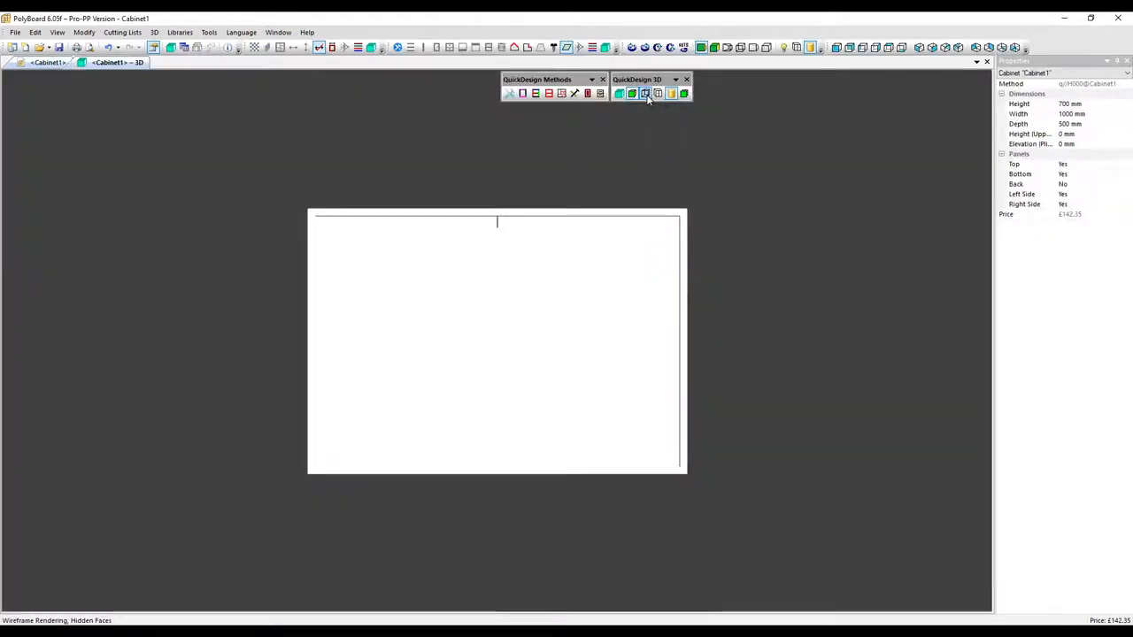
Step: Switch to the 3D view and orbit to see both pairs of doors swung open
click(643, 93)
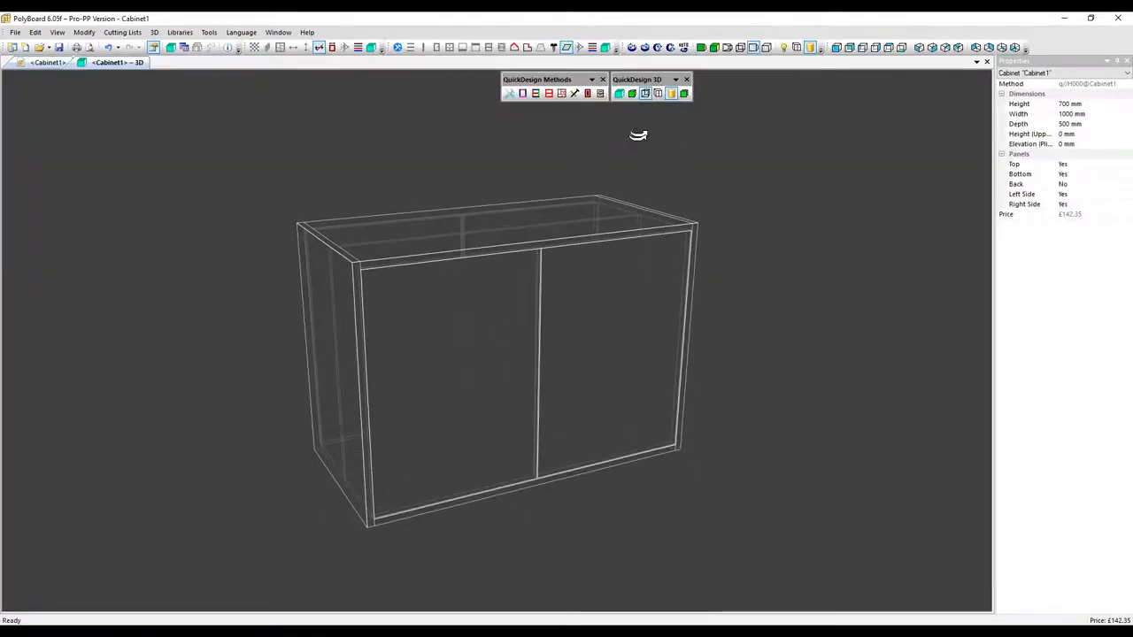
drag(638, 135, 573, 355)
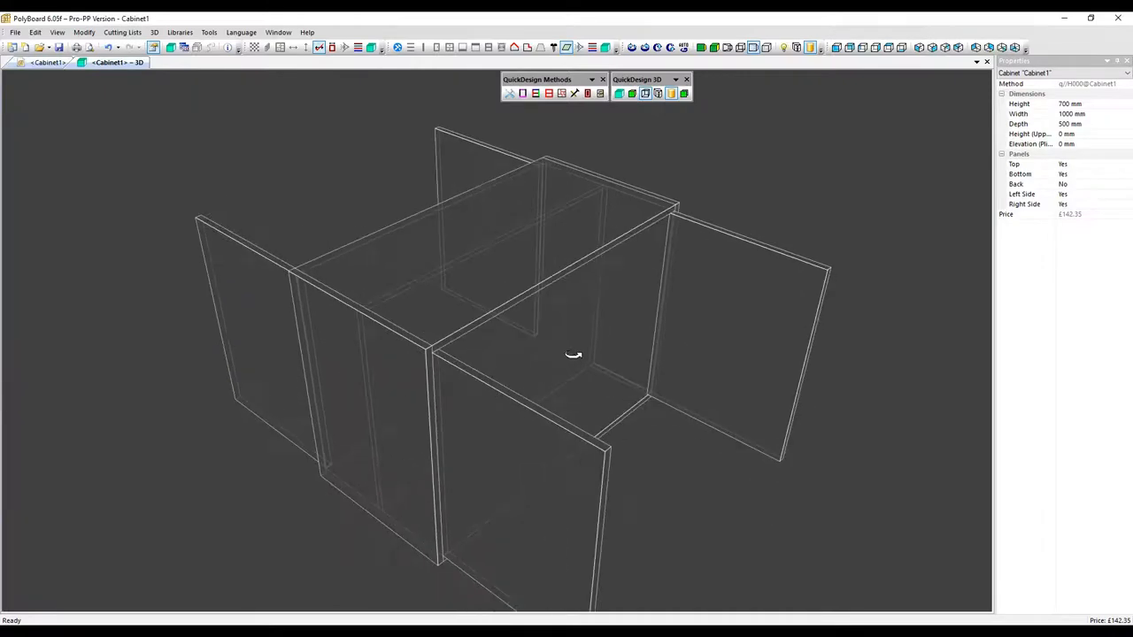
drag(574, 355, 649, 511)
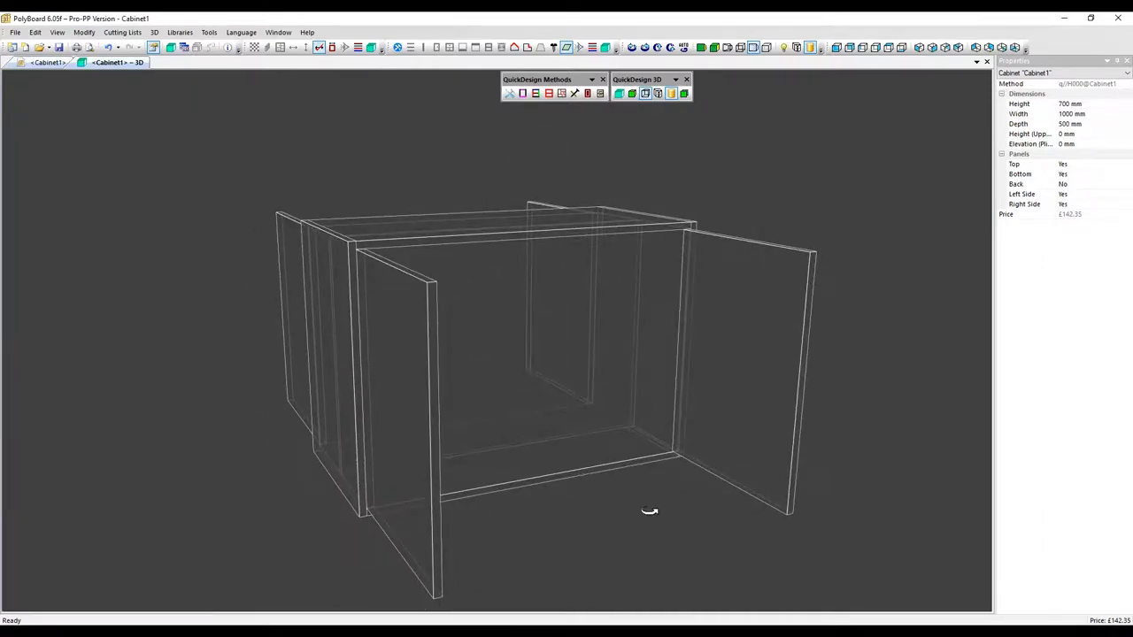